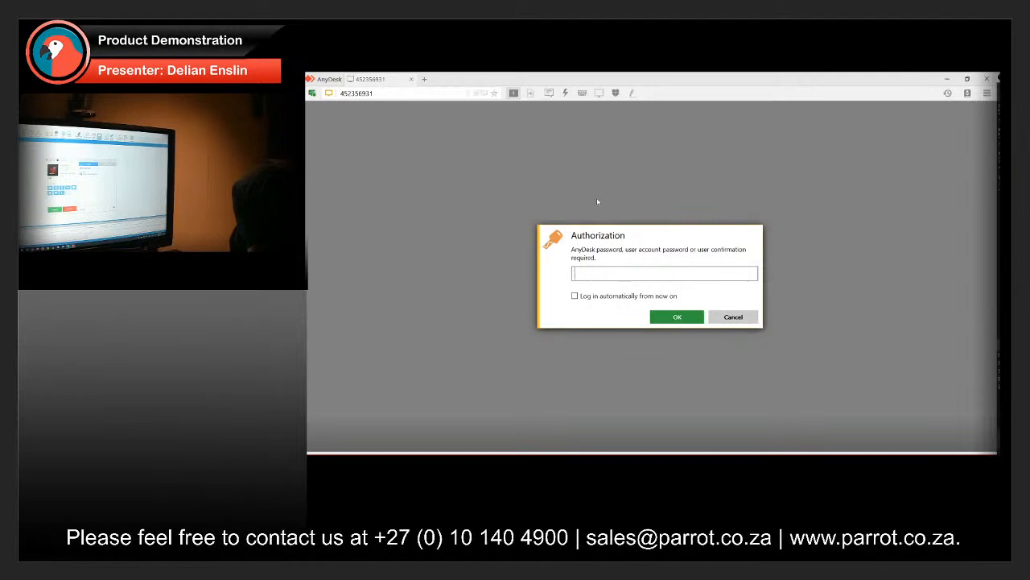
- Authorize the AnyDesk session and bring up a student's desktop from the tutor console
left_click(676, 316)
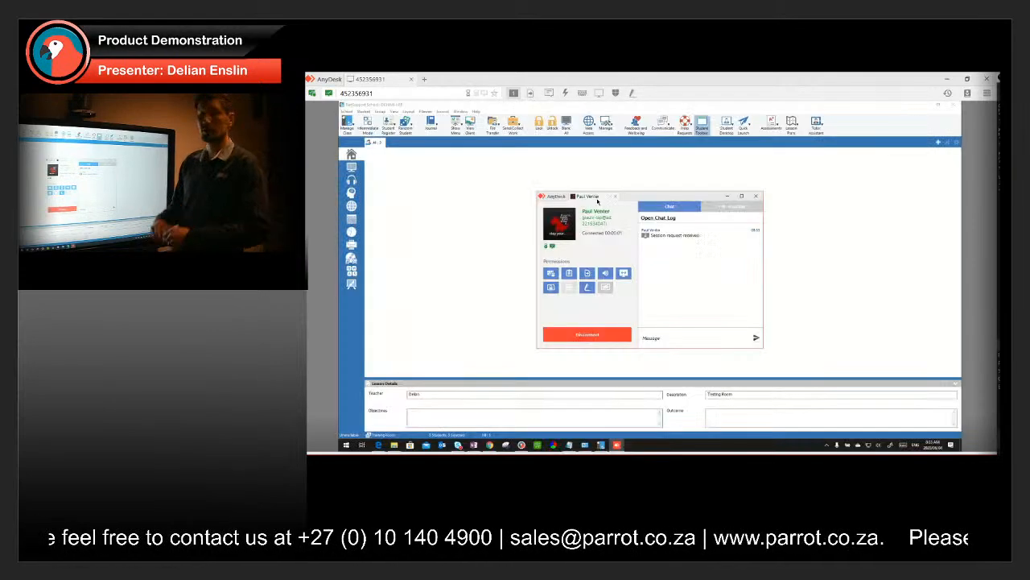
left_click(755, 196)
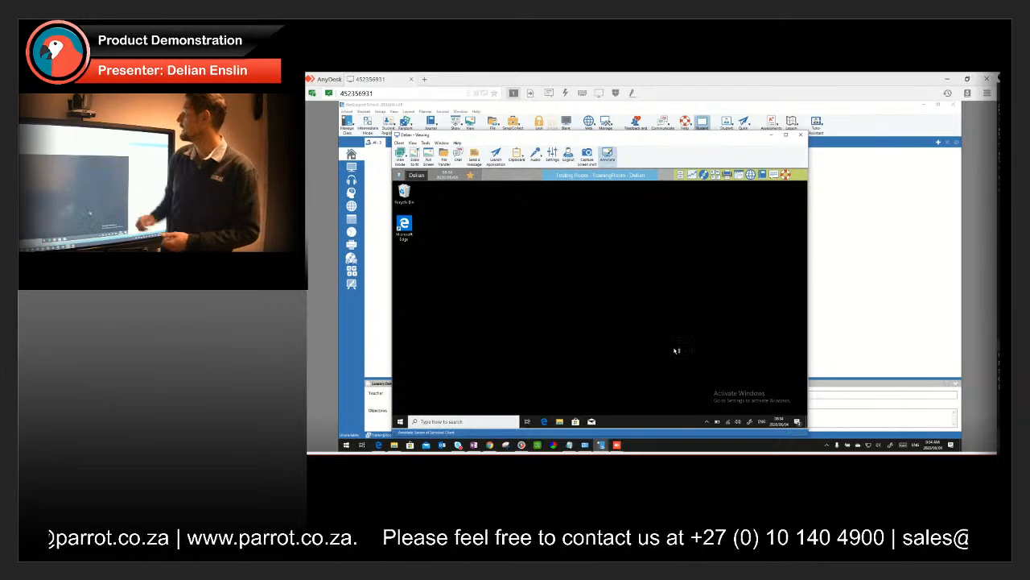
left_click(609, 155)
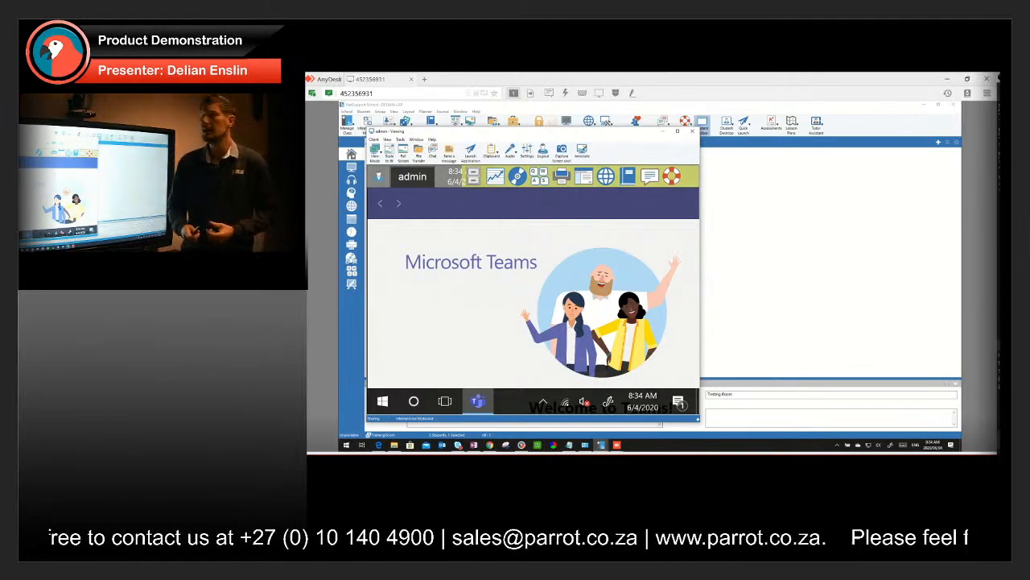
mouse_move(644, 224)
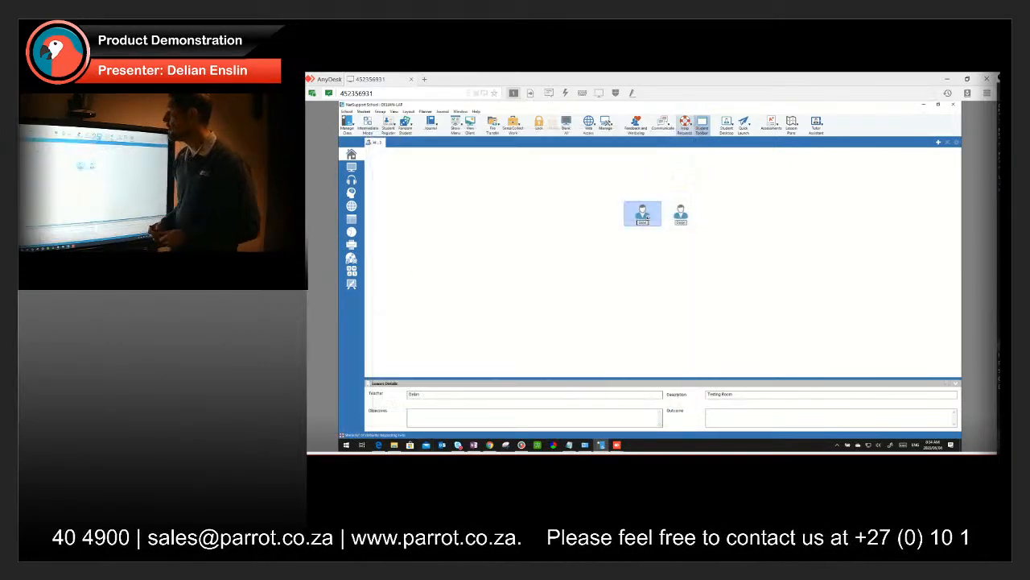
mouse_move(684, 125)
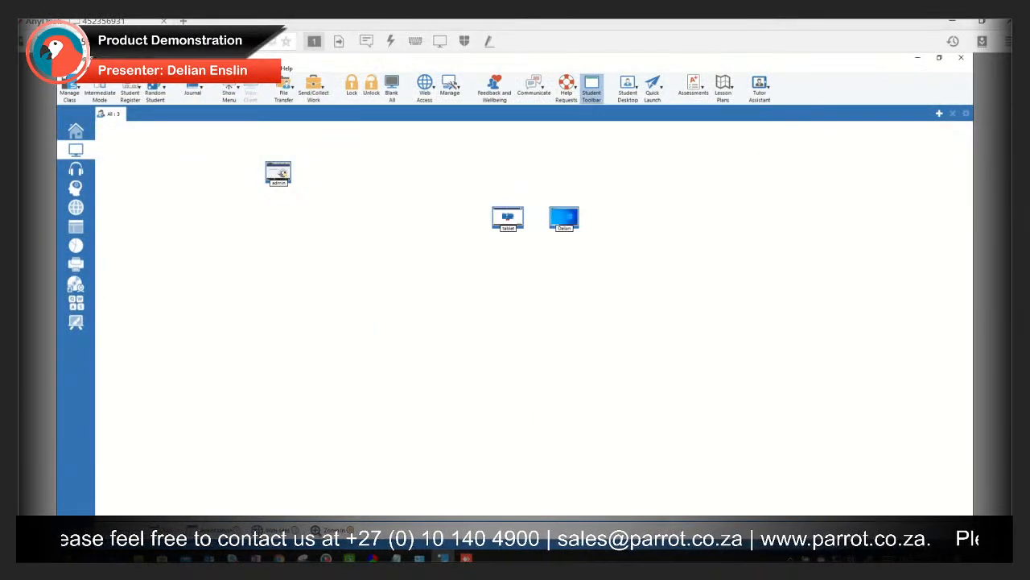
- Show the Audio Playback pane beneath the three classroom devices
left_click(74, 169)
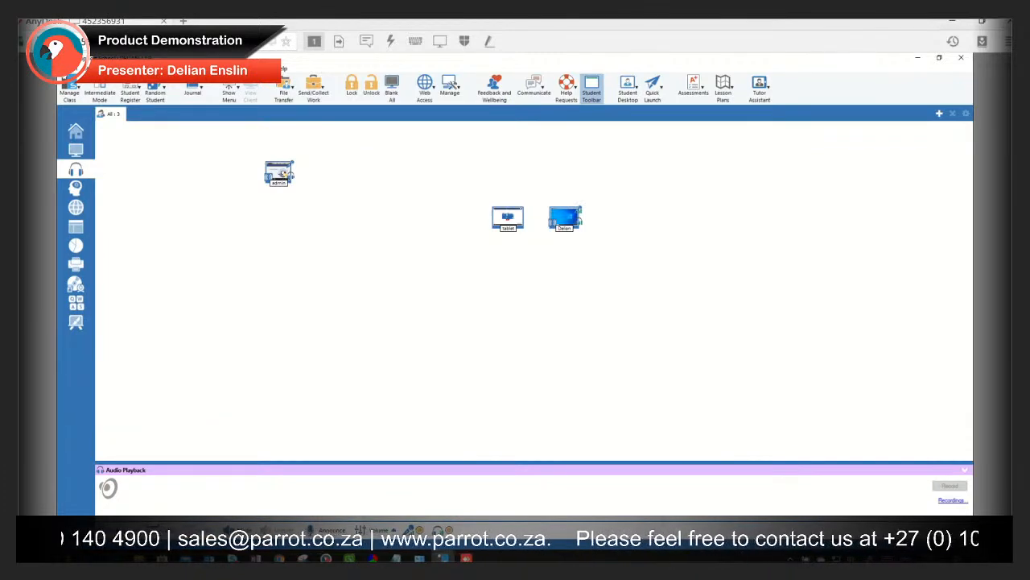
- View a student's desktop, then show the approved and restricted applications lists
double_click(563, 219)
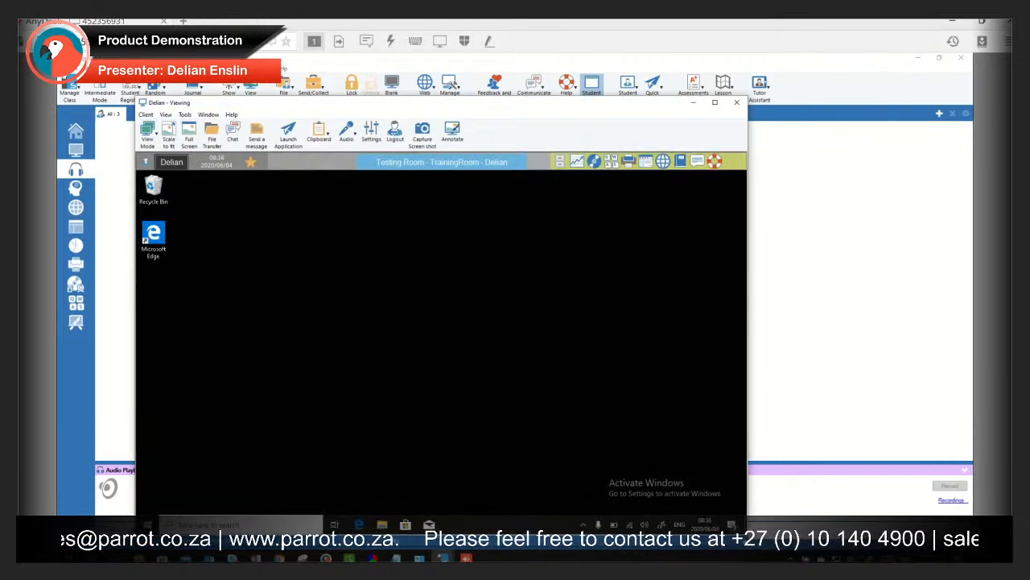
left_click(346, 132)
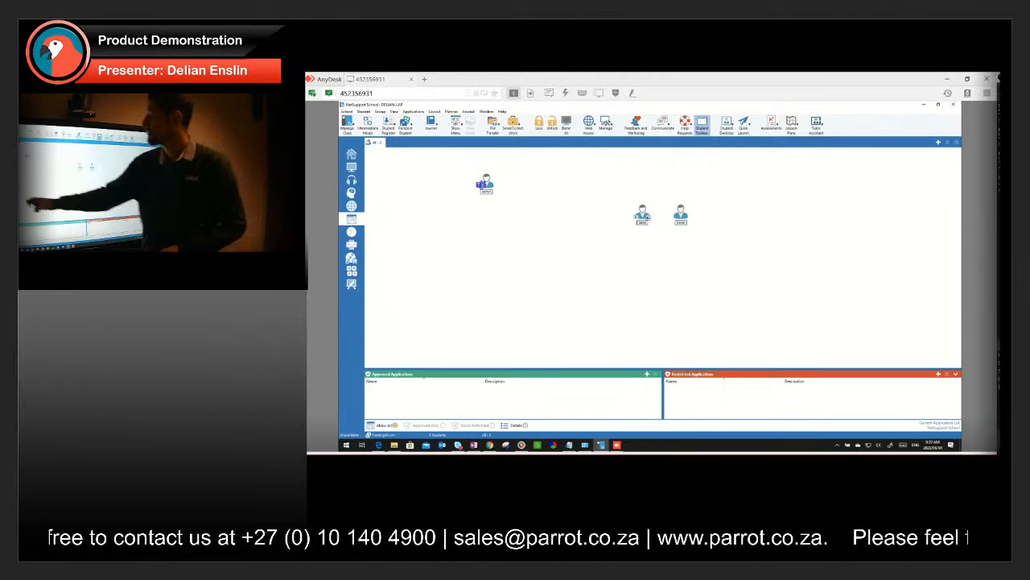
left_click(351, 243)
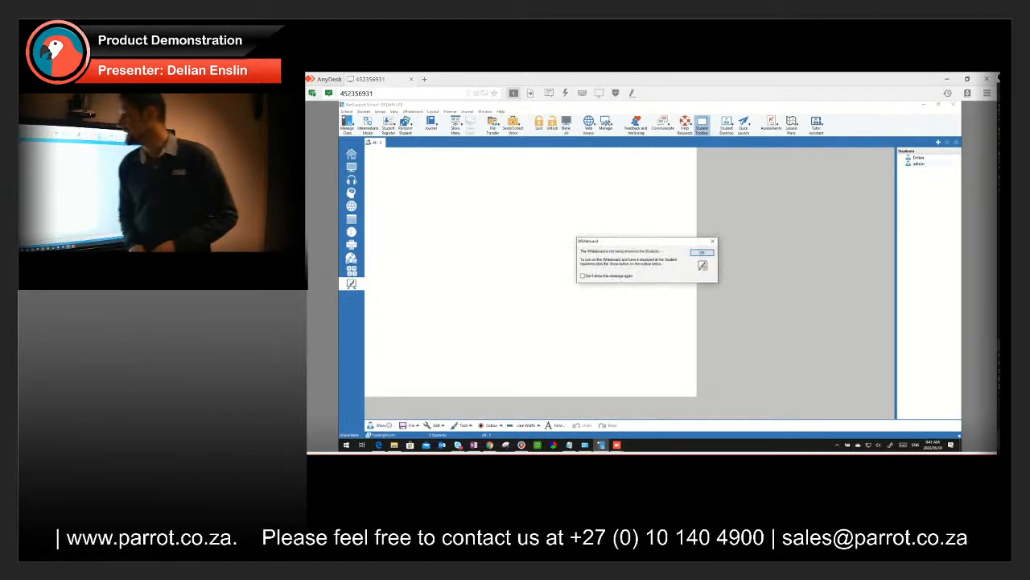
- Return from the whiteboard to the classroom overview of the three student computers
left_click(701, 251)
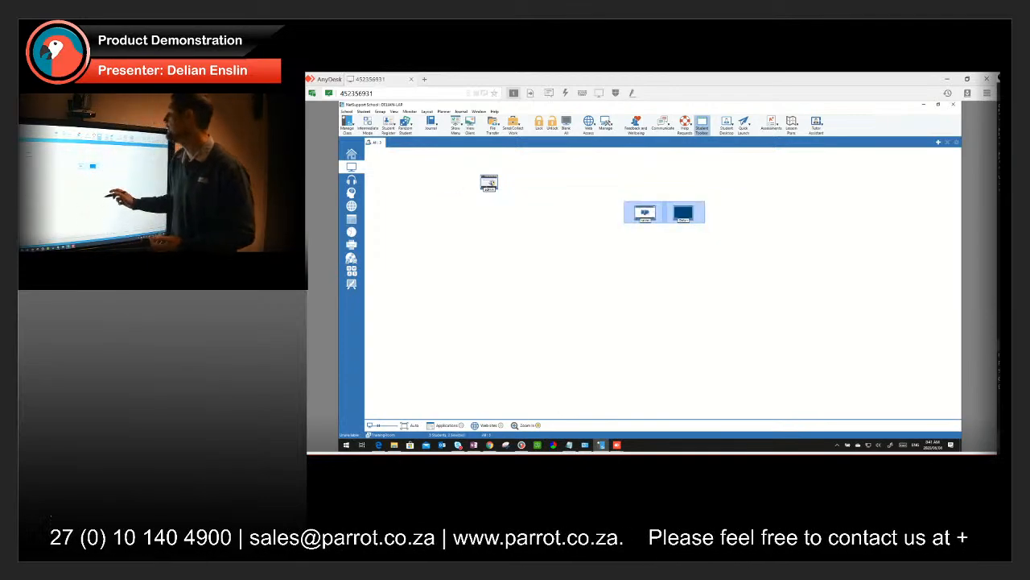
- Launch the full-screen whiteboard with one blank page from the ribbon
left_click(454, 126)
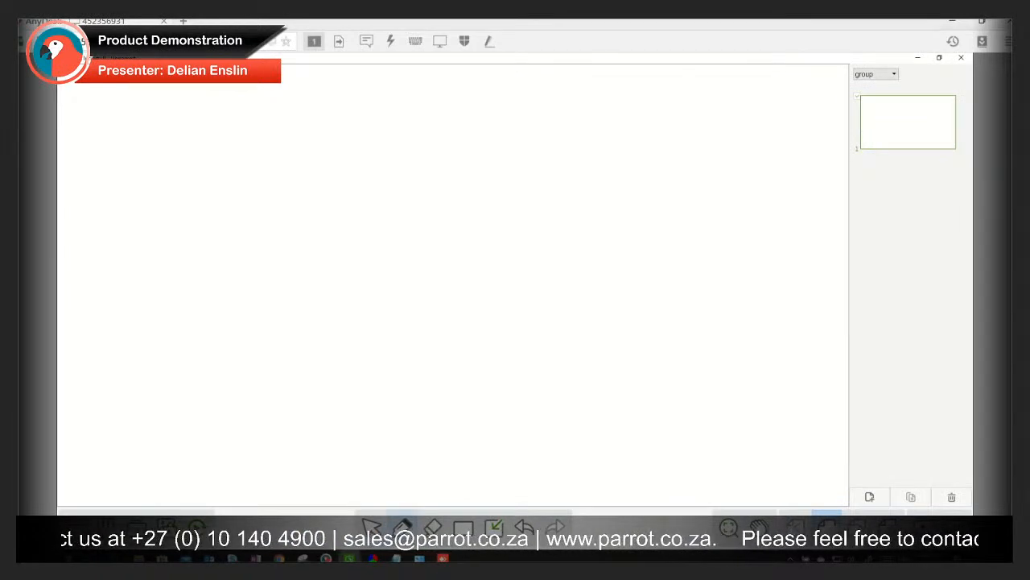
- Close the Teach Infinity whiteboard and return to the classroom overview
left_click_drag(512, 99, 475, 345)
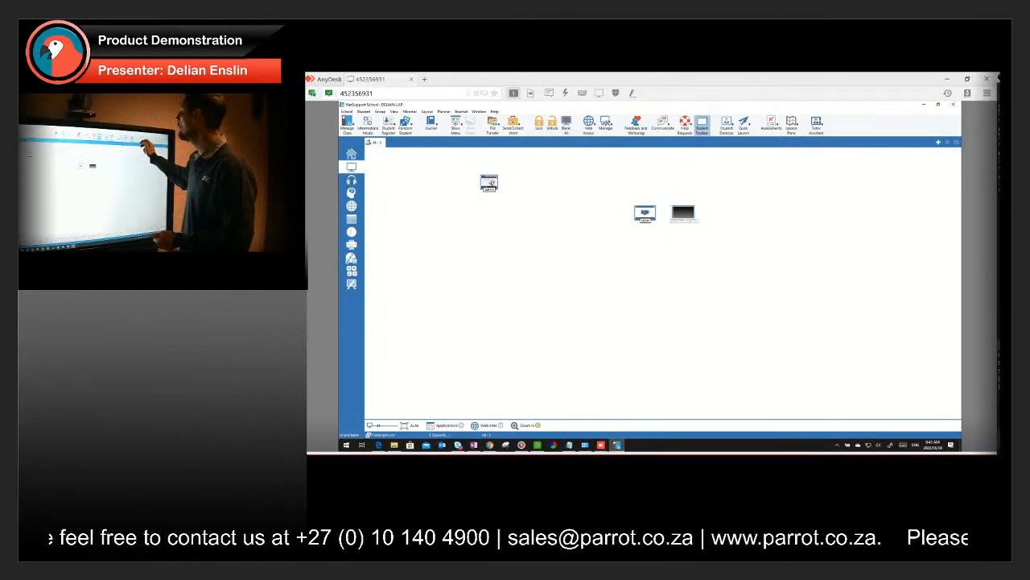
- Show the Student Toolbar options list from the ribbon
left_click(389, 125)
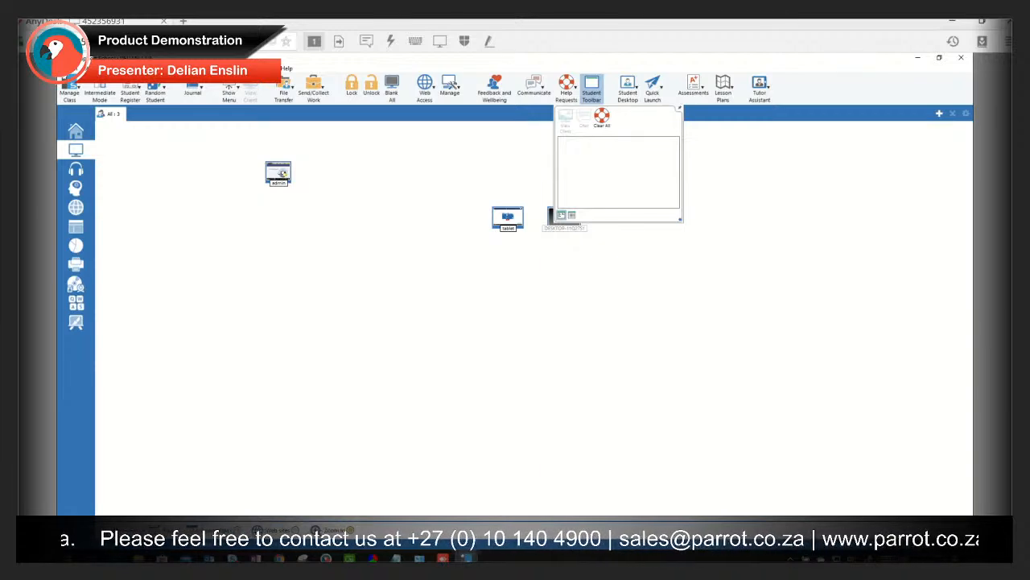
- Dismiss the toolbar options and switch the console to its simplified easy-mode layout
left_click(591, 86)
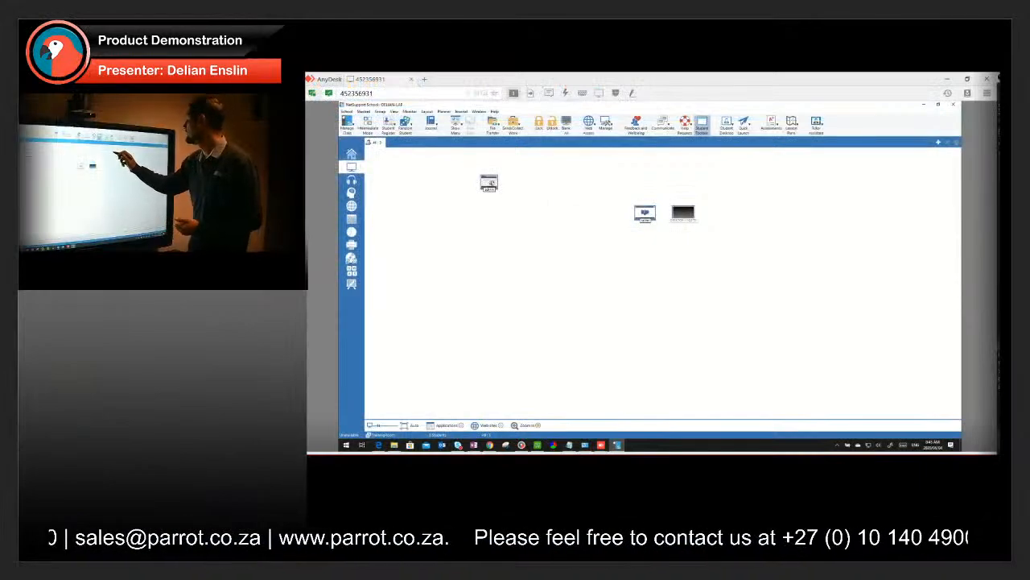
left_click(792, 126)
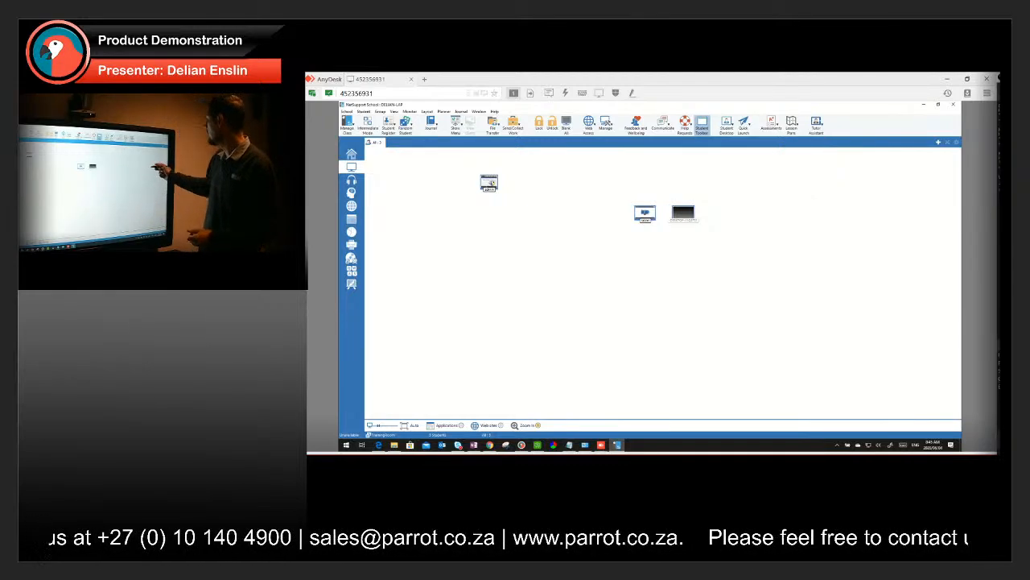
left_click(814, 126)
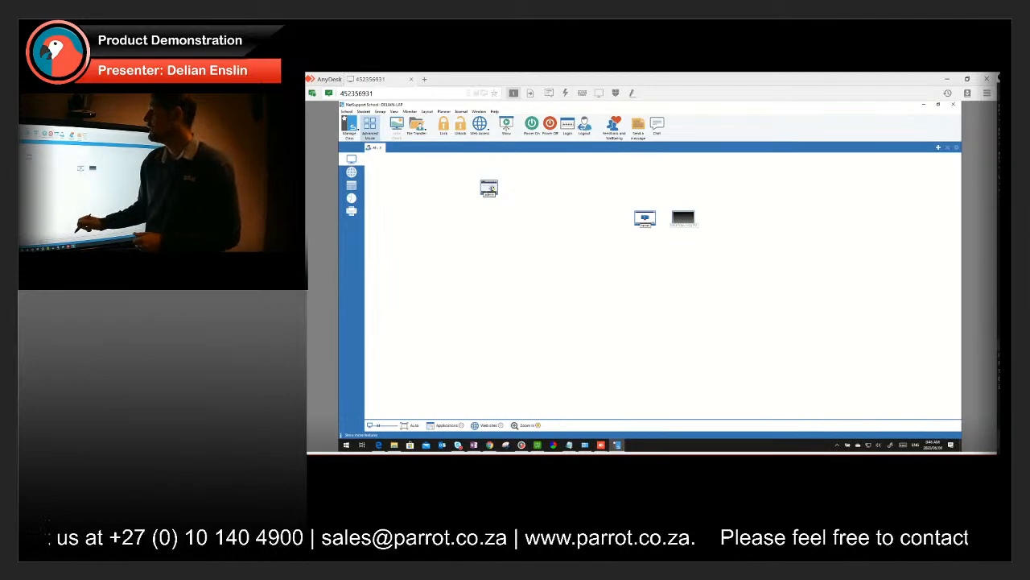
- Start a class with lesson details, bringing up the teacher name, title and objectives form
left_click(374, 148)
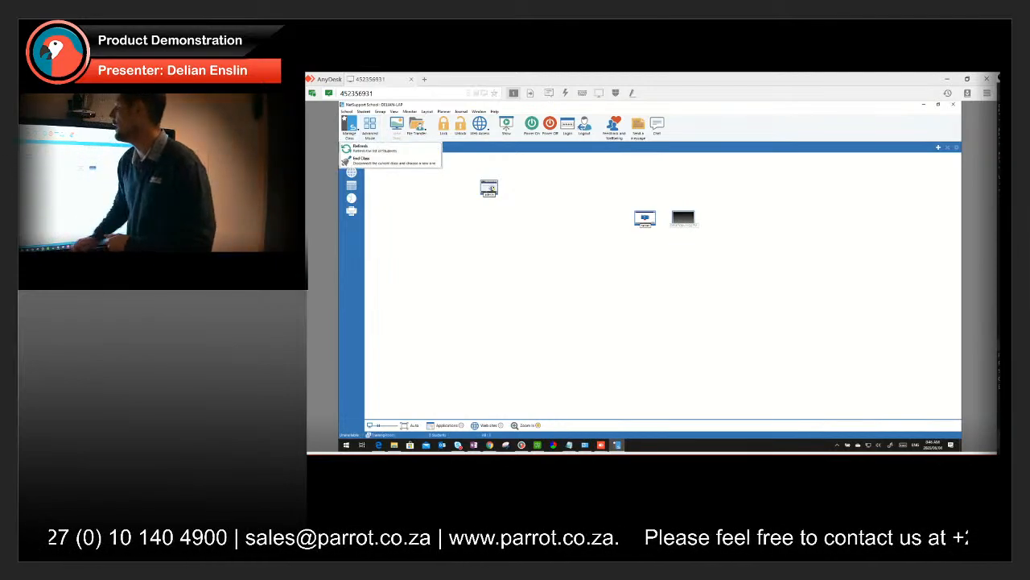
left_click(360, 159)
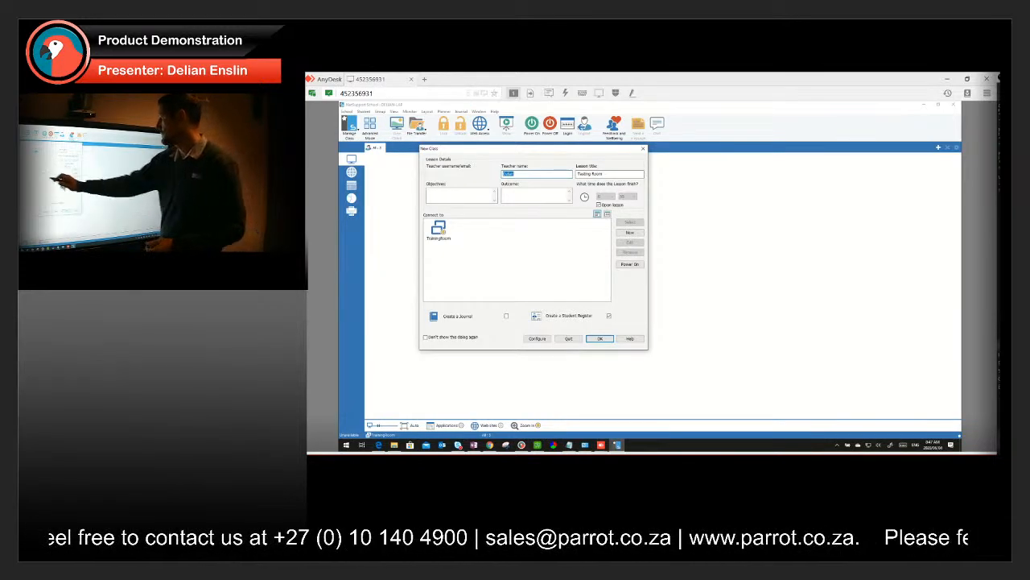
- Confirm the lesson details, review and close the Register Students dialog
left_click(599, 338)
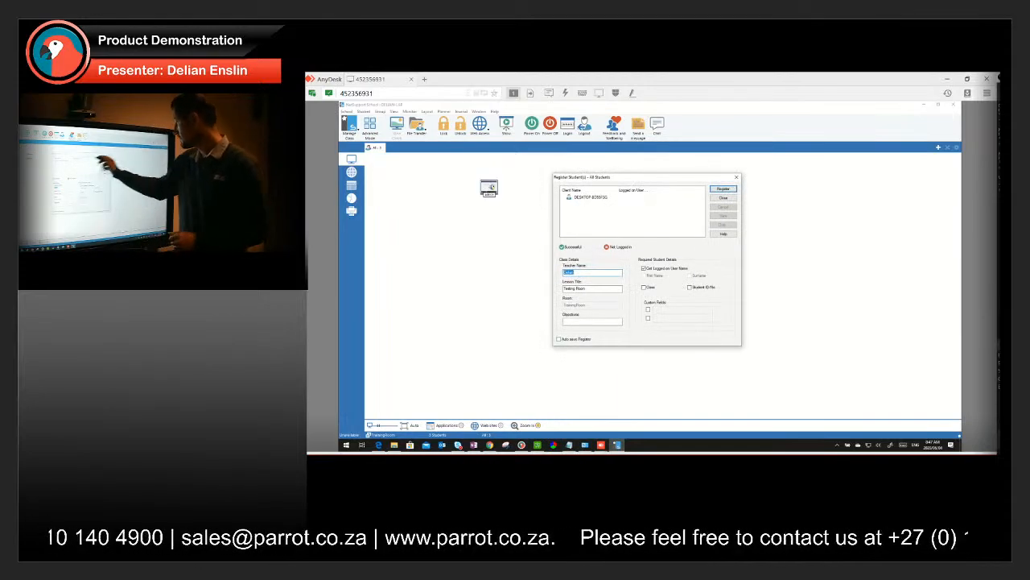
left_click(723, 189)
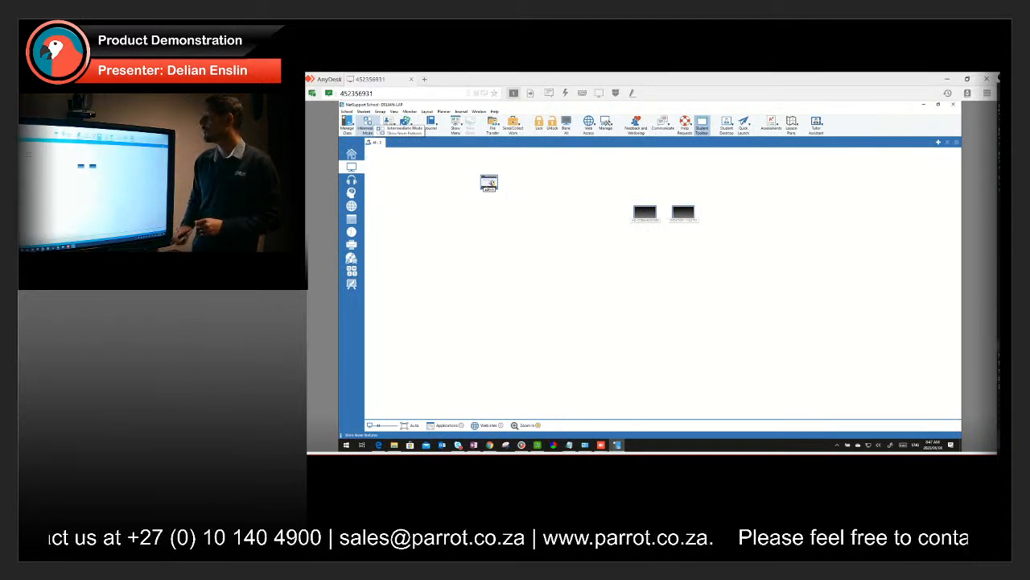
- Review the Feedback & Well-being survey, dismiss it, then show the Send/Collect Work choices
left_click(636, 125)
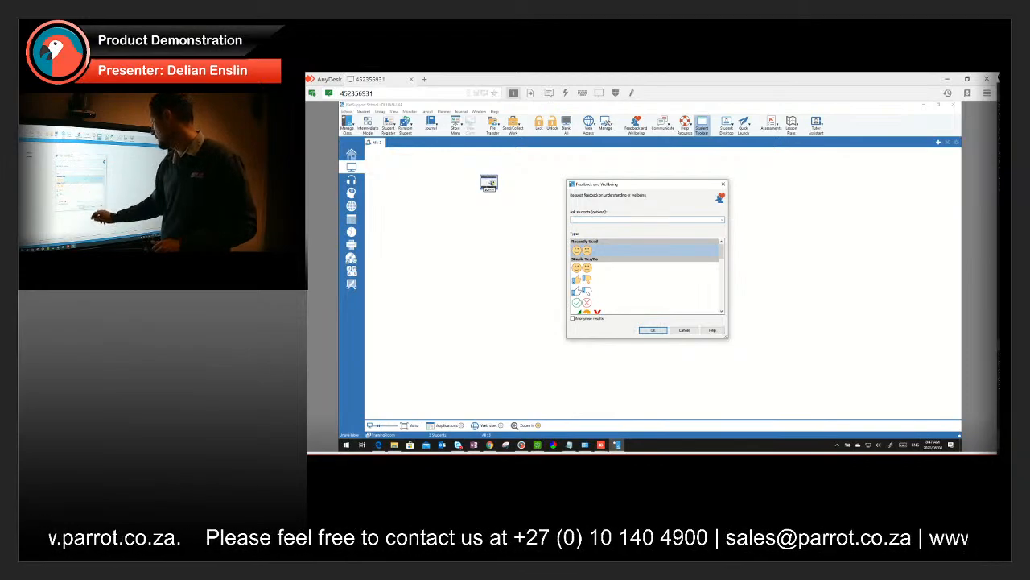
left_click(652, 330)
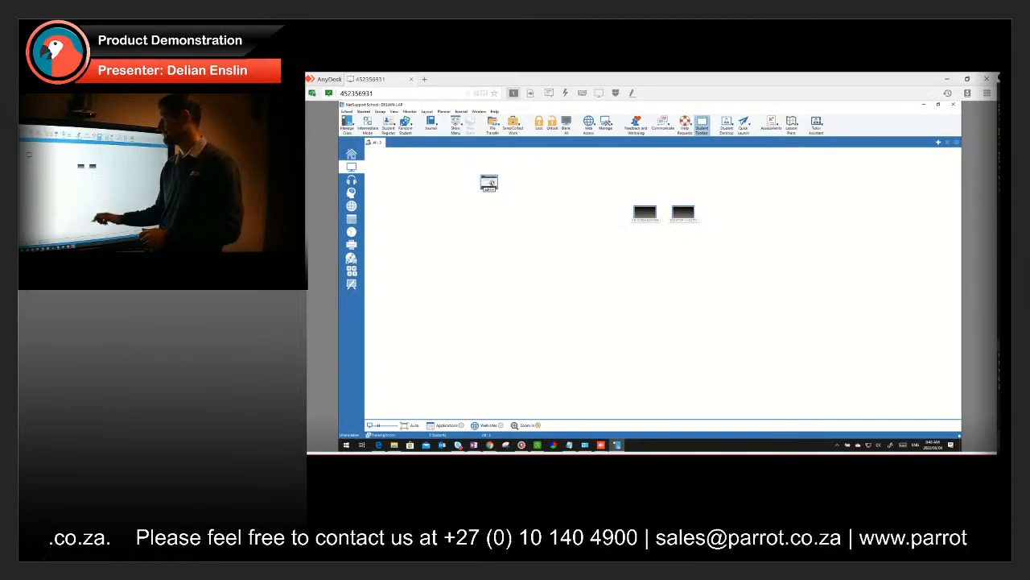
left_click(511, 122)
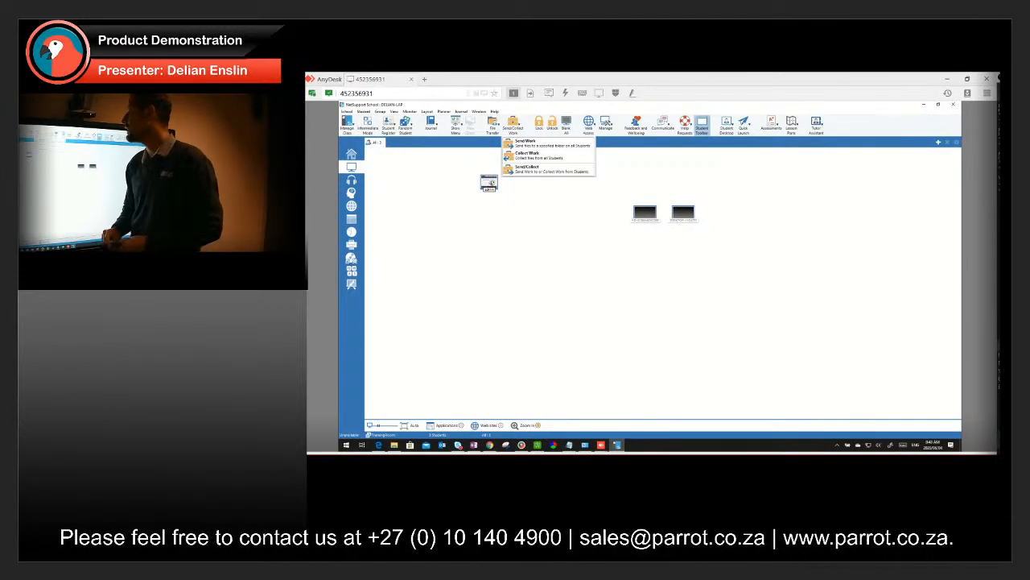